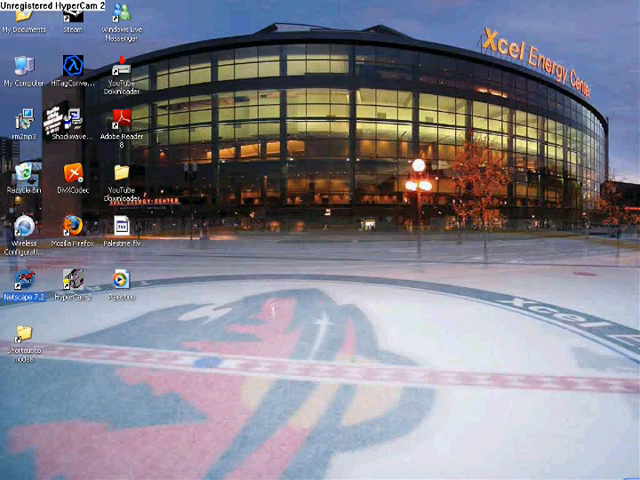
# - Launch Netscape 7.2 from its desktop icon to reach the AOL Netscape start page
pyautogui.doubleClick(20, 283)
pyautogui.write('google.co')
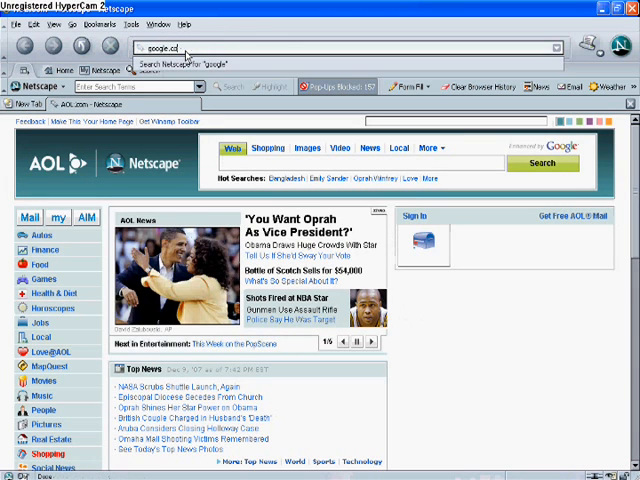
# - Load google.com and run a search for 'download winrar free'
pyautogui.press('Return')
pyautogui.write('download winrar free')
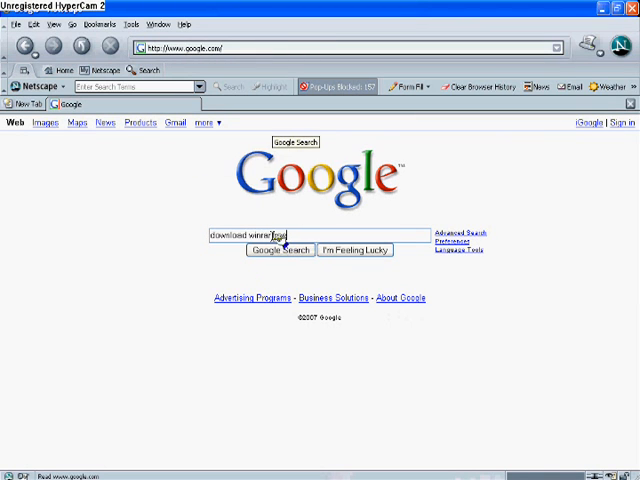
pyautogui.click(283, 250)
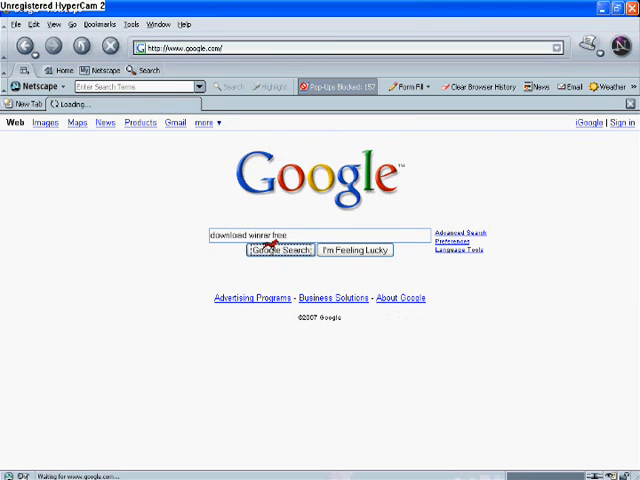
pyautogui.click(281, 250)
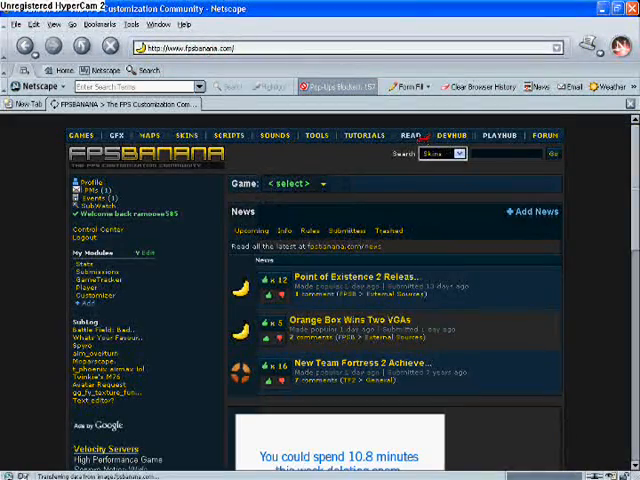
# - Enter FPSBanana's Skins section and reach the Counter-Strike knife category
pyautogui.click(162, 135)
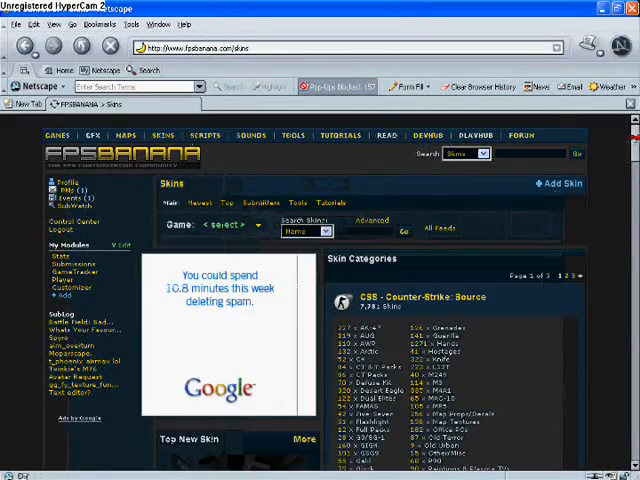
pyautogui.scroll(-3)
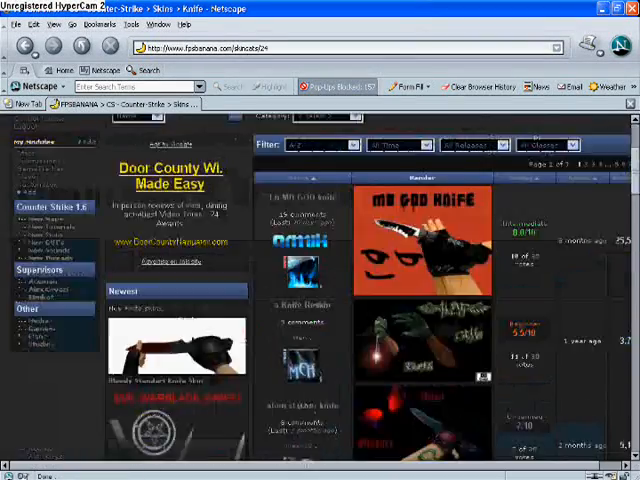
# - Start the Wolverine Claws knife skin download so the zip file prompt appears
pyautogui.scroll(-3)
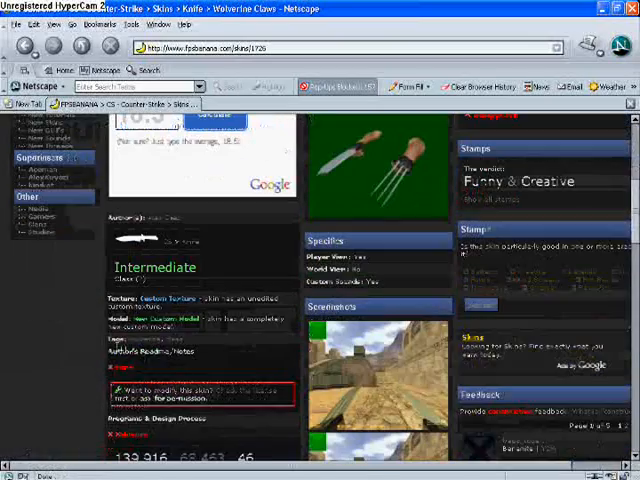
pyautogui.scroll(-3)
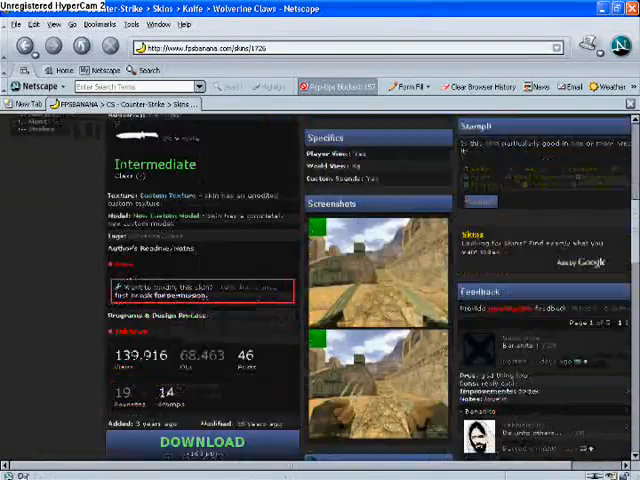
pyautogui.click(200, 442)
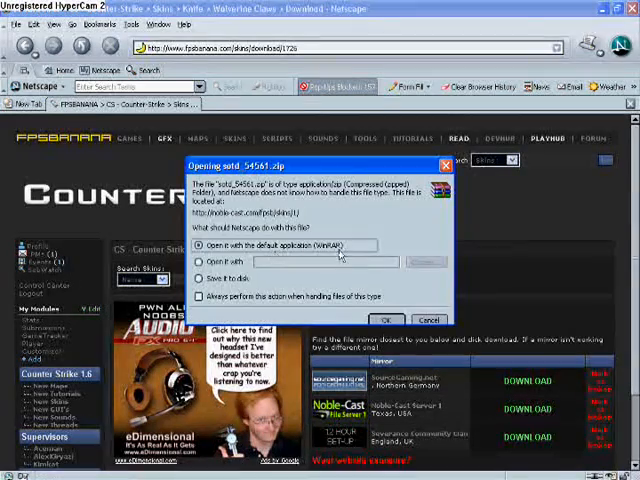
# - Accept the skin's zip download in the file-opening dialog
pyautogui.click(385, 320)
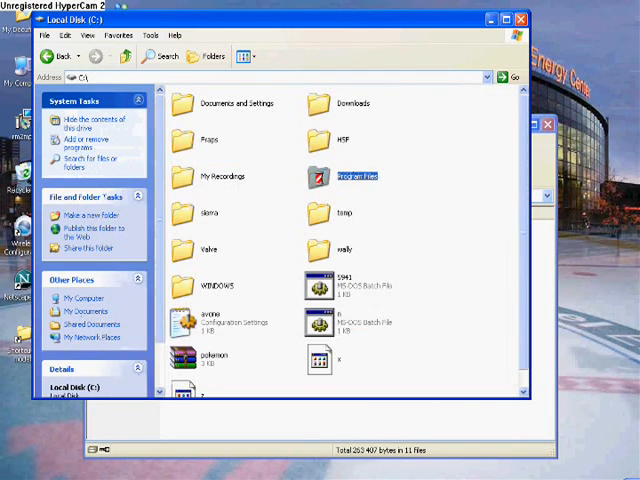
# - Drill into Program Files\Steam\steamapps\hassan585, which holds the condition zero folder
pyautogui.doubleClick(356, 176)
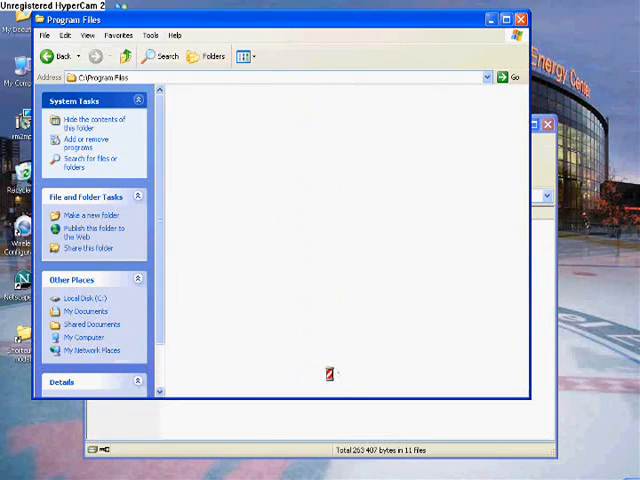
pyautogui.doubleClick(327, 375)
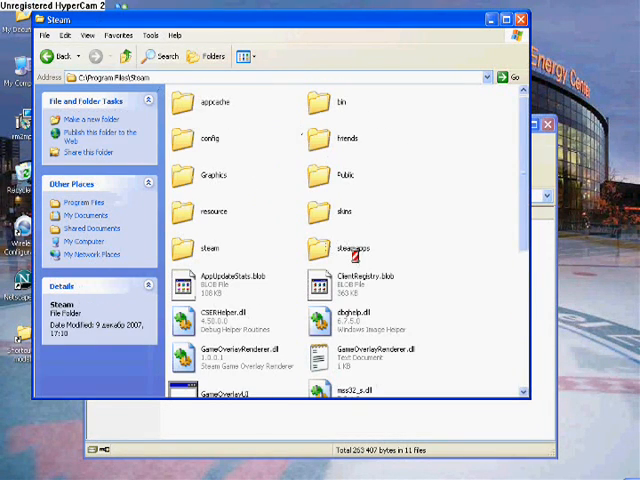
pyautogui.doubleClick(346, 240)
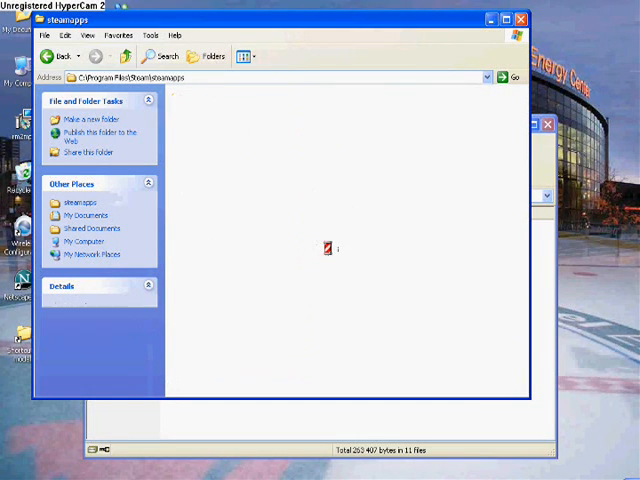
pyautogui.doubleClick(330, 248)
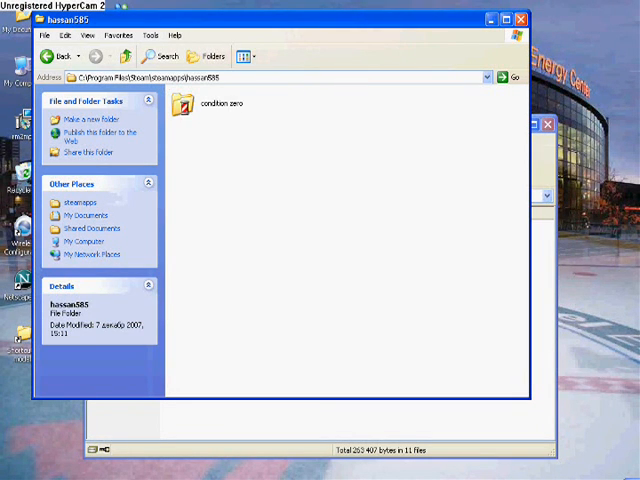